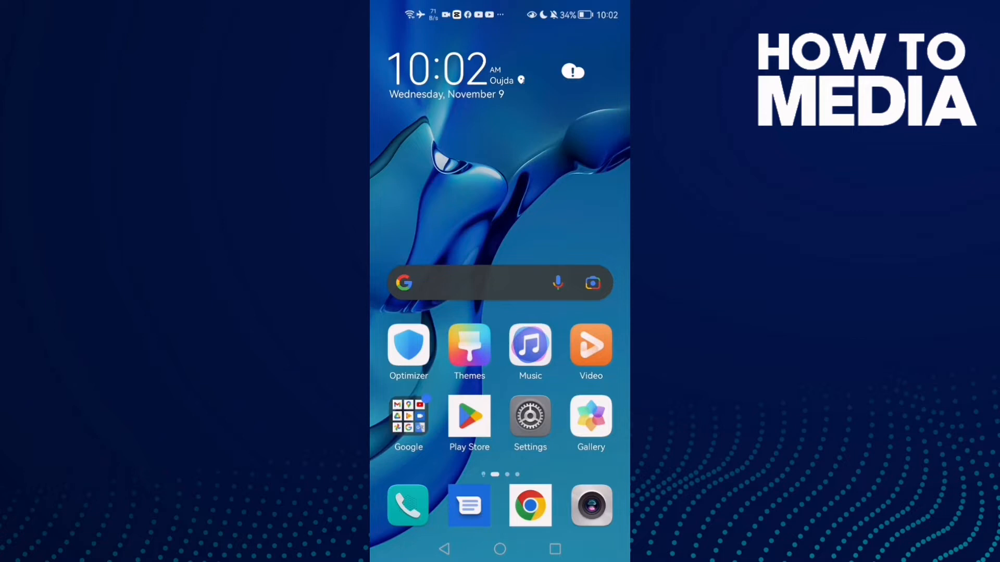
Reach the main Settings list, backing out of the Battery page opened by mistake
click(530, 417)
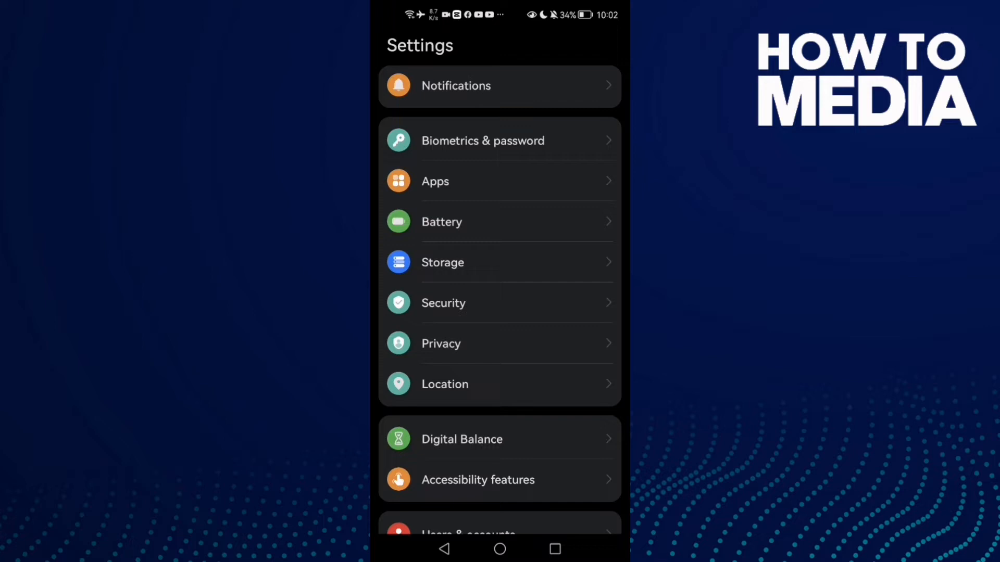
click(442, 222)
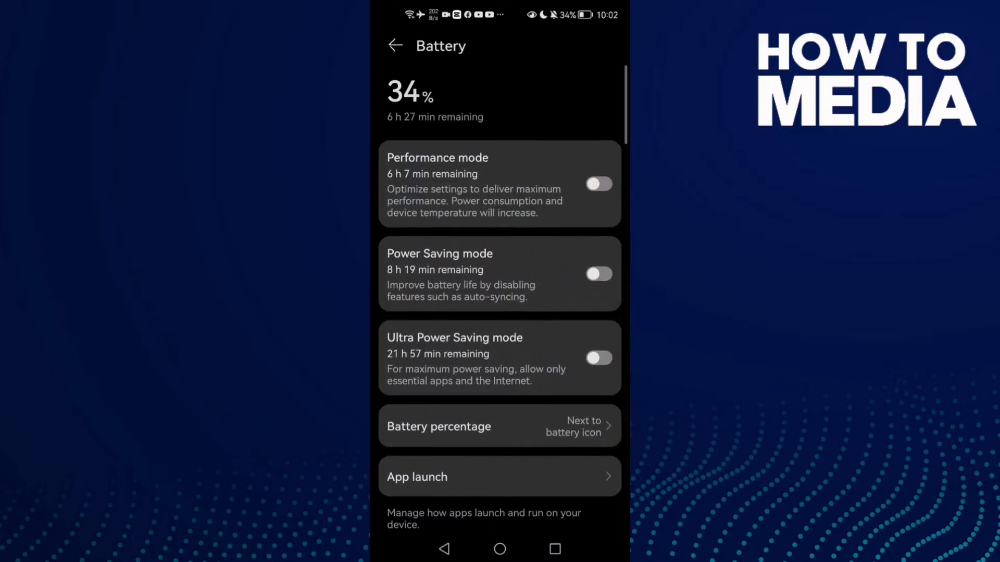
click(395, 44)
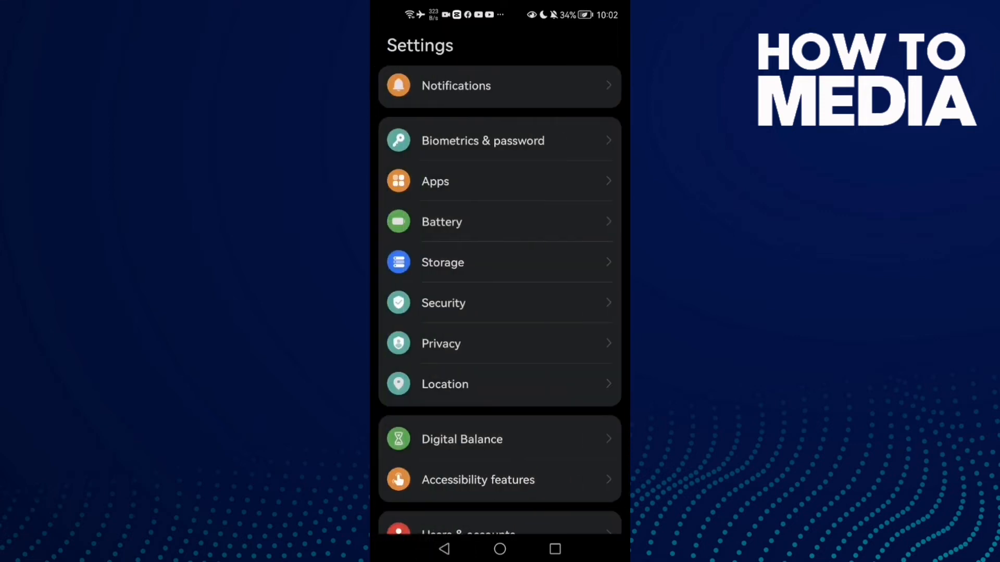
Search the Apps list for "lite" and open Facebook Lite's storage details (1.27 MB cache)
click(435, 181)
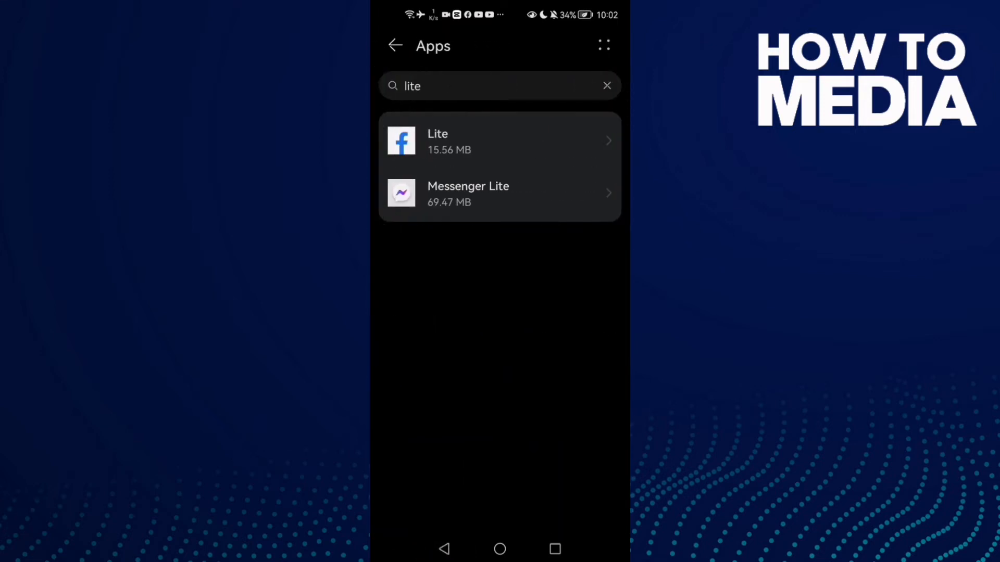
click(606, 85)
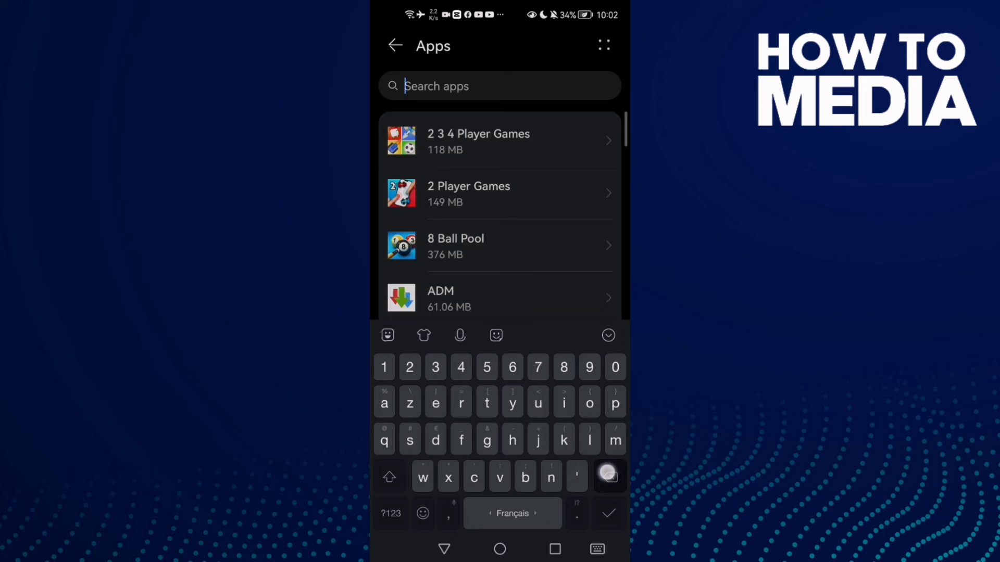
text(lite)
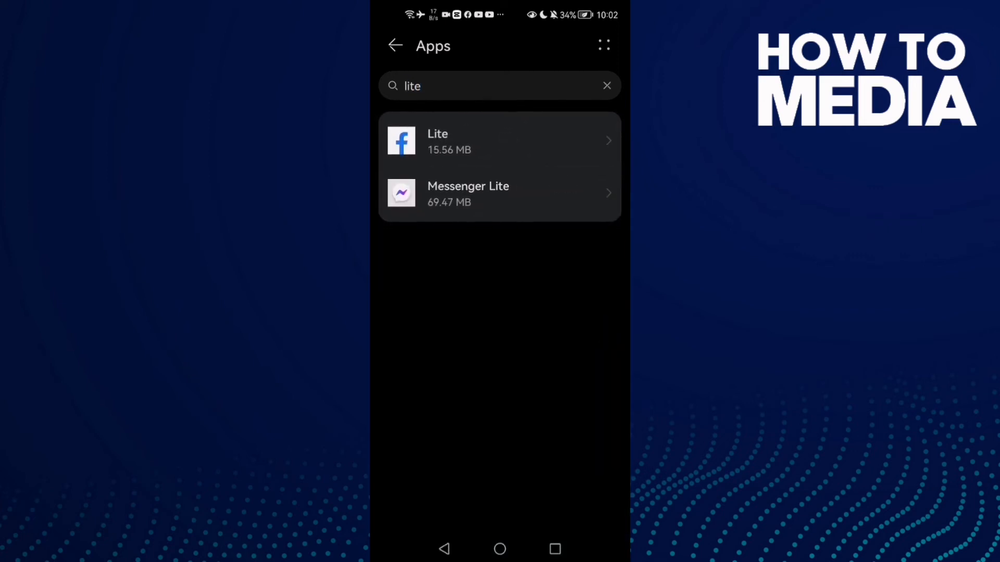
click(500, 140)
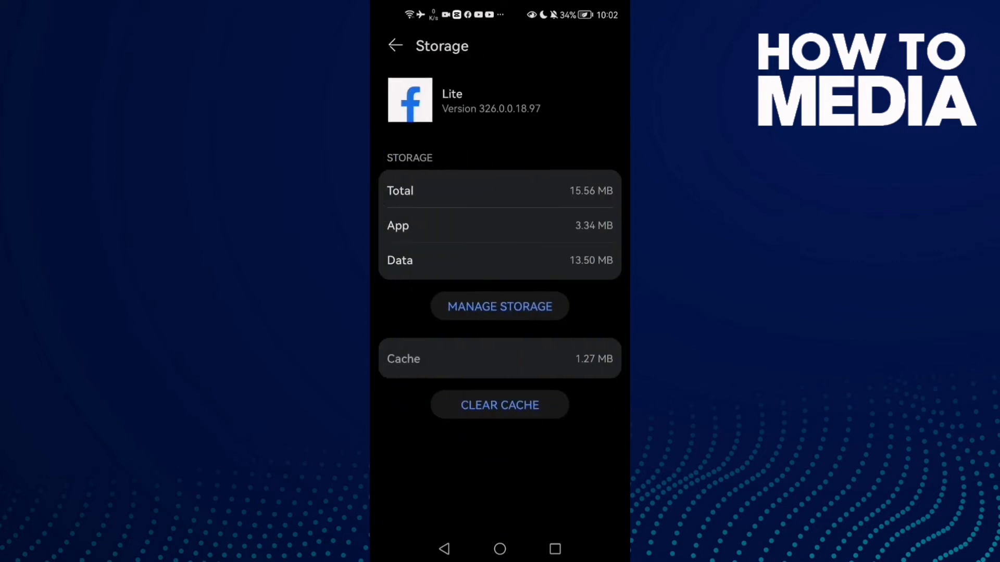
Clear Facebook Lite's cached data and return to its App info page
click(499, 406)
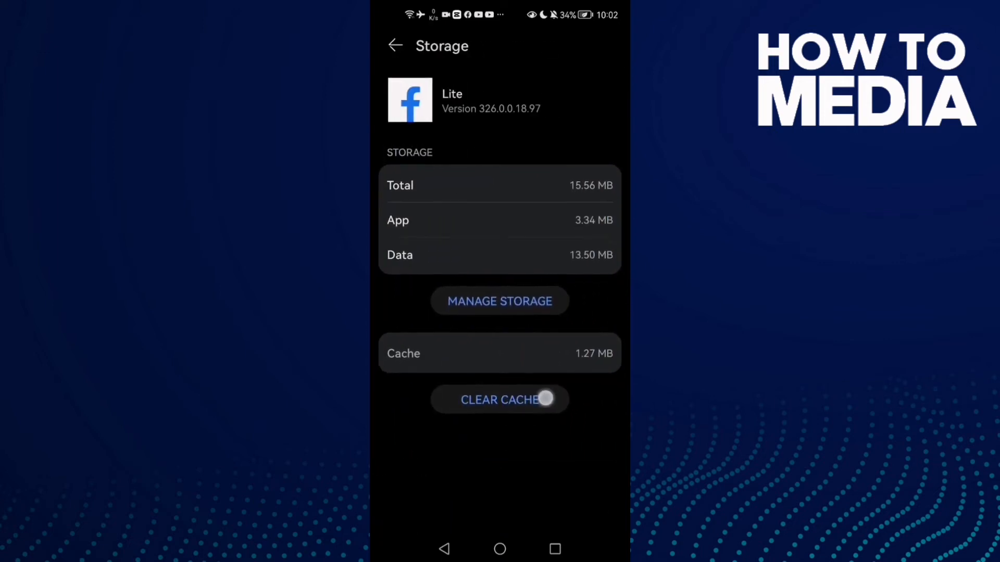
click(499, 400)
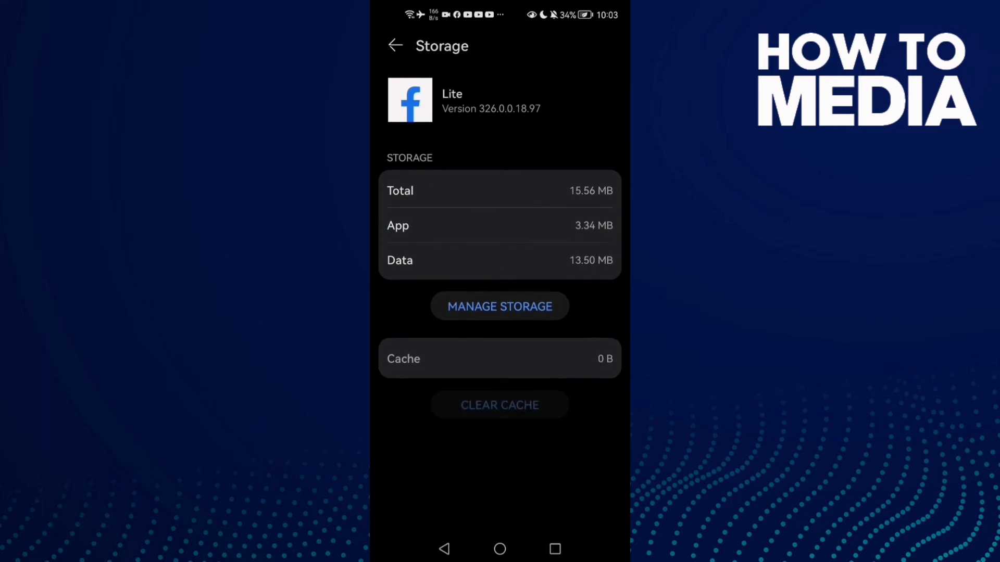
click(499, 306)
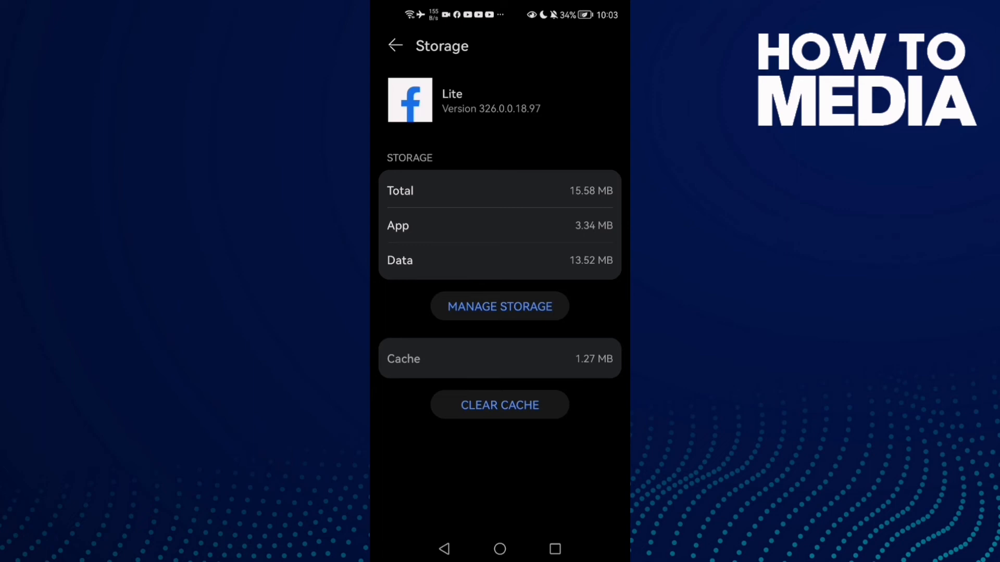
click(394, 45)
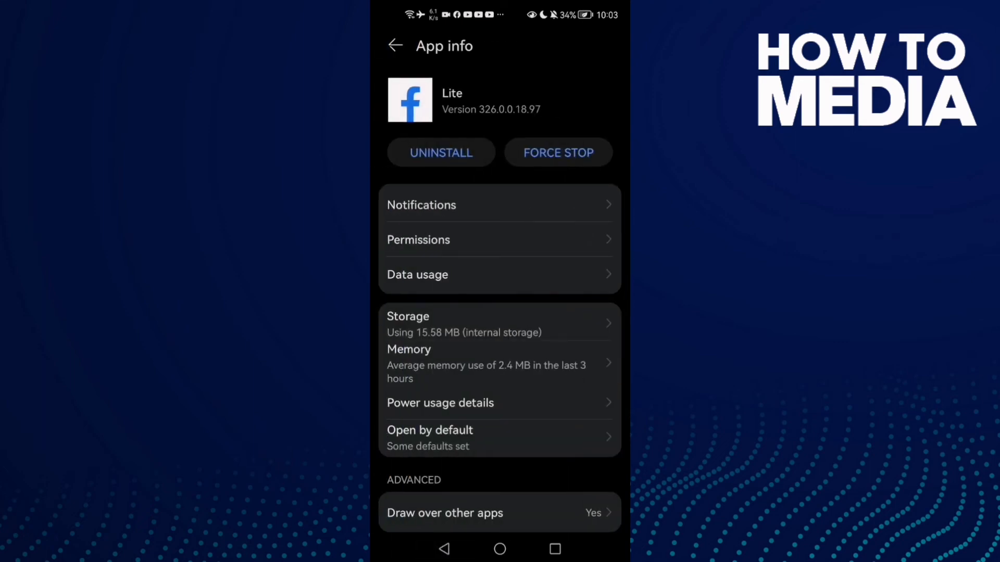
Force-stop Facebook Lite and confirm its Storage permission is allowed
click(558, 152)
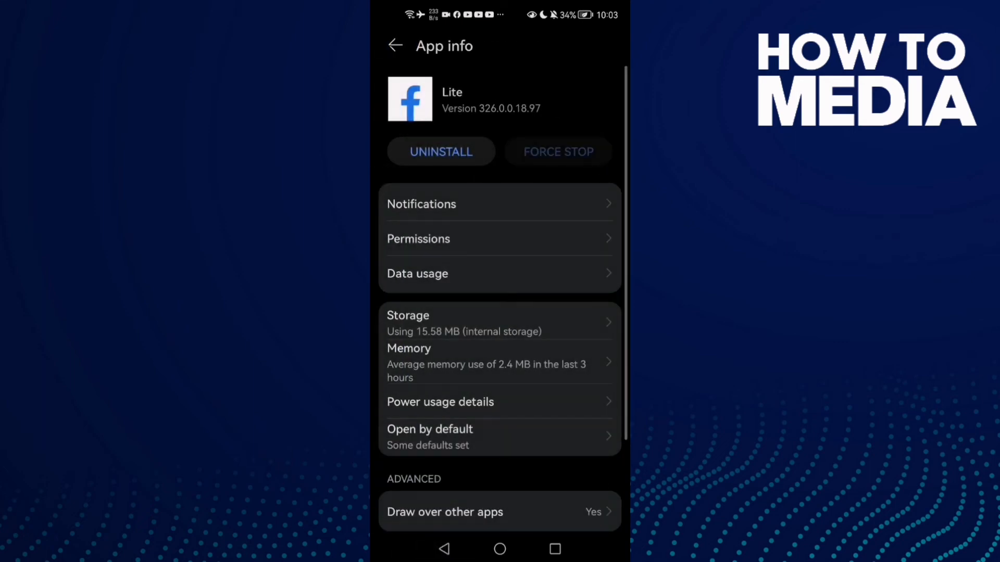
click(418, 238)
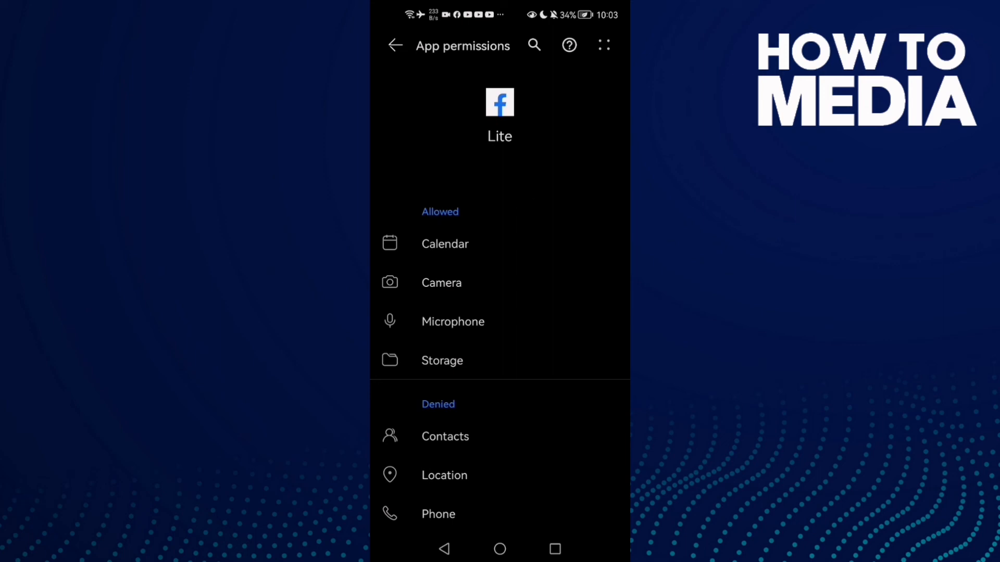
click(441, 360)
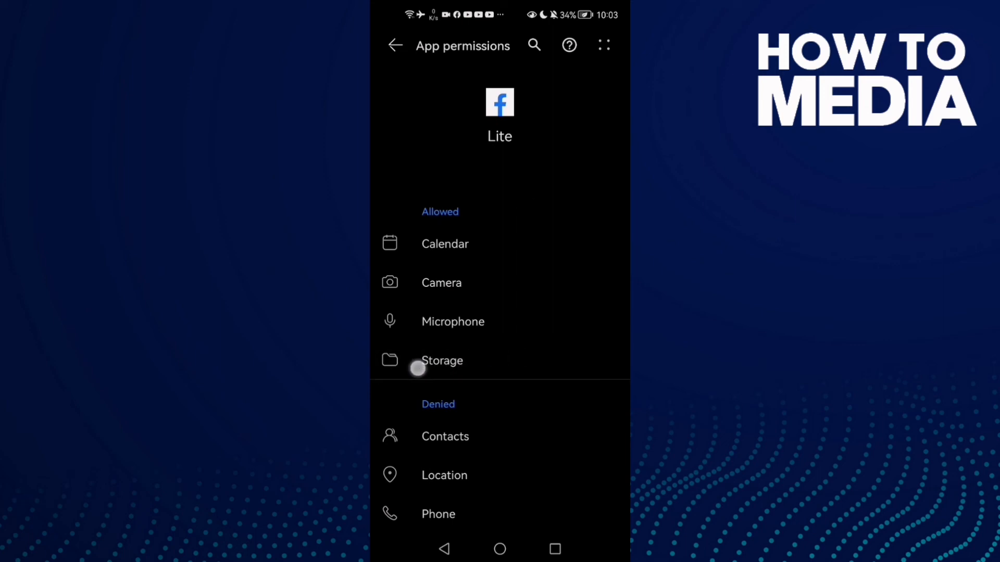